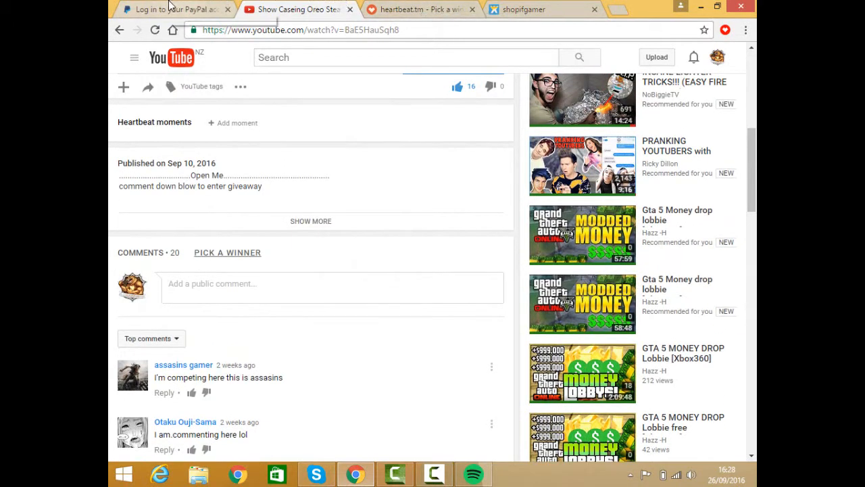
mouse_move(167, 10)
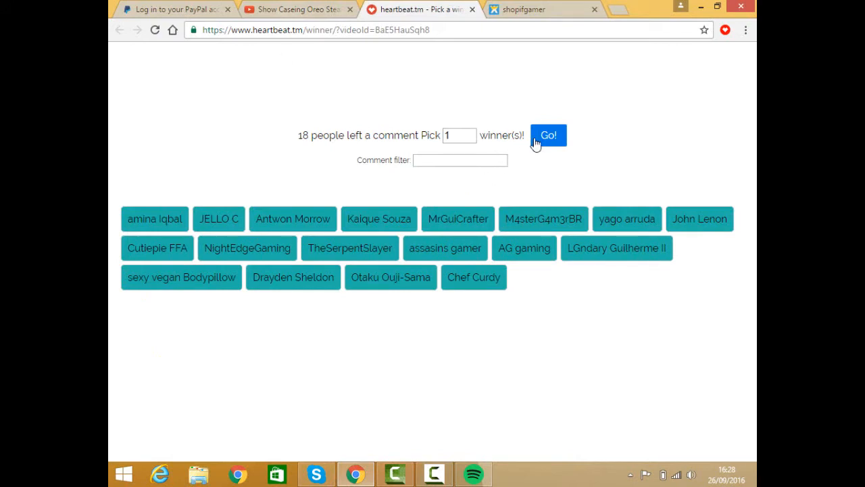
mouse_move(532, 138)
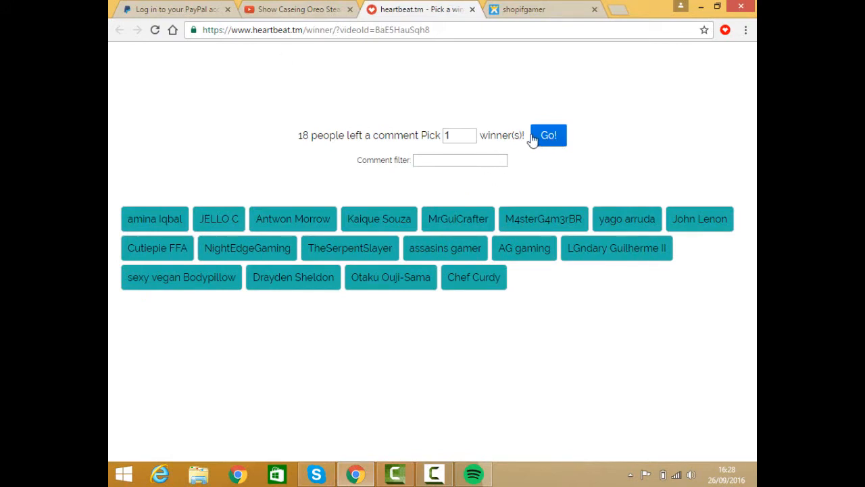
click(547, 135)
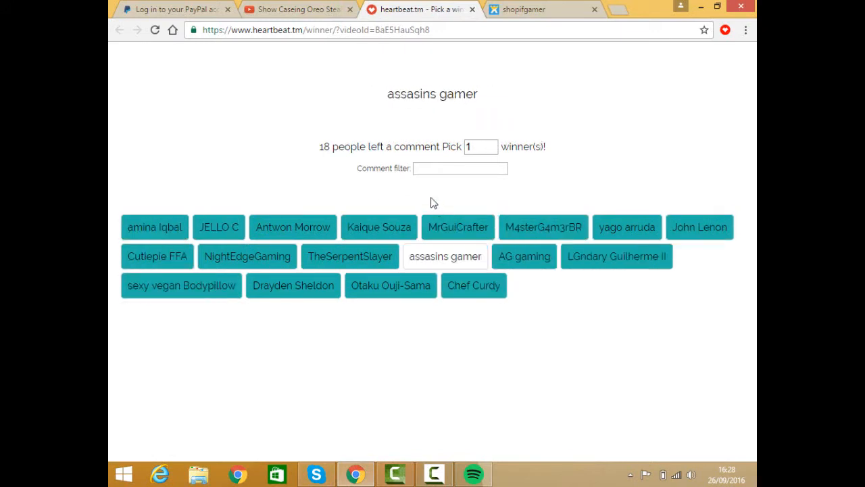
mouse_move(427, 196)
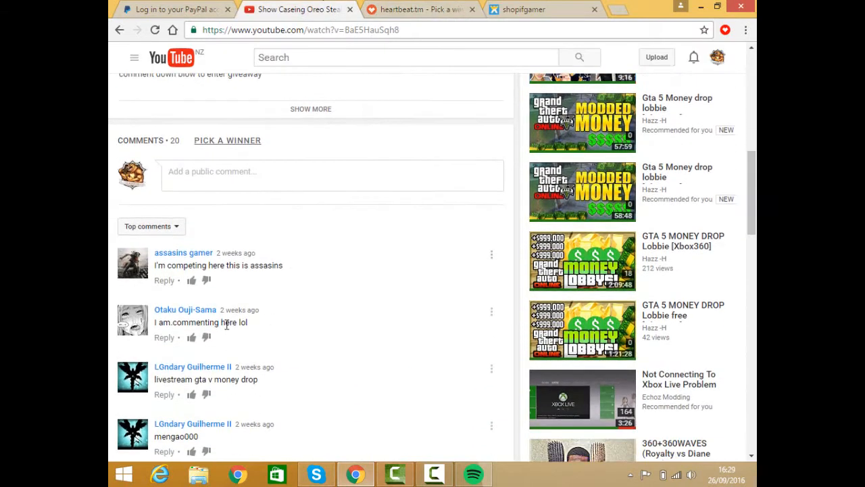
scroll(down, 3)
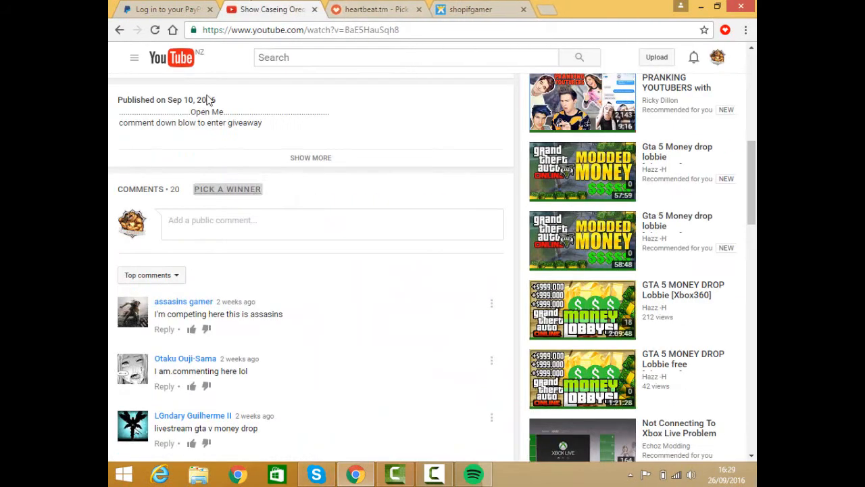
scroll(down, 3)
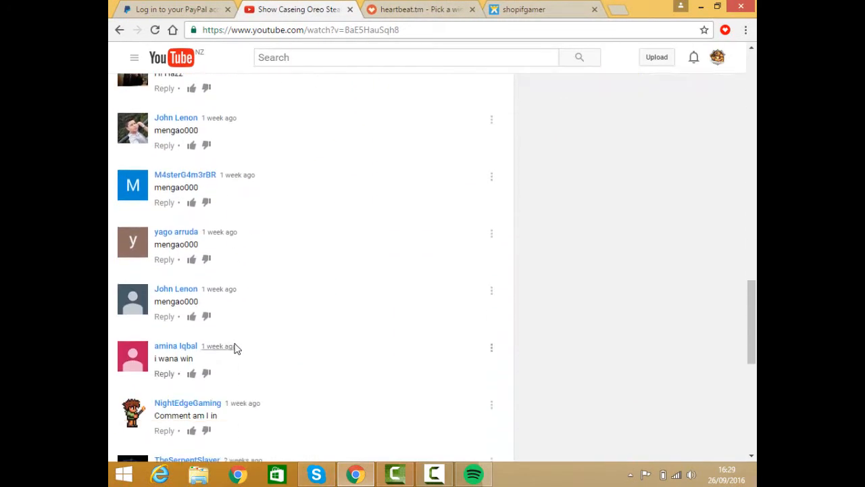
scroll(down, 3)
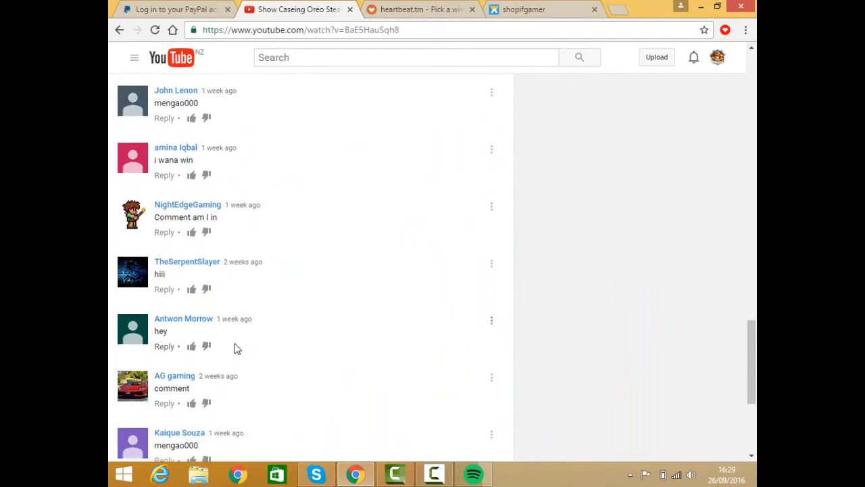
scroll(down, 3)
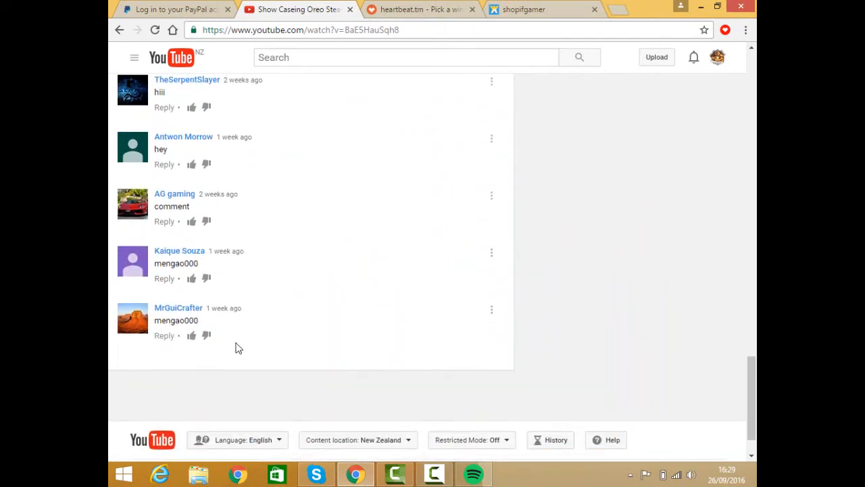
click(426, 9)
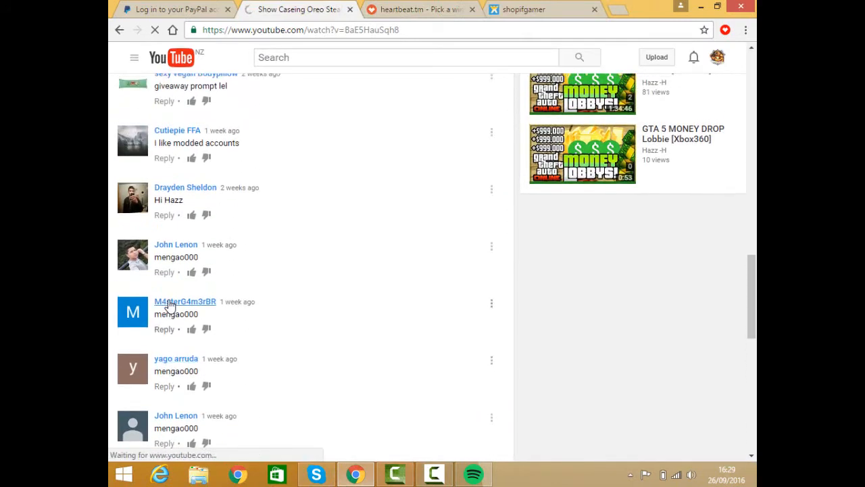
scroll(up, 3)
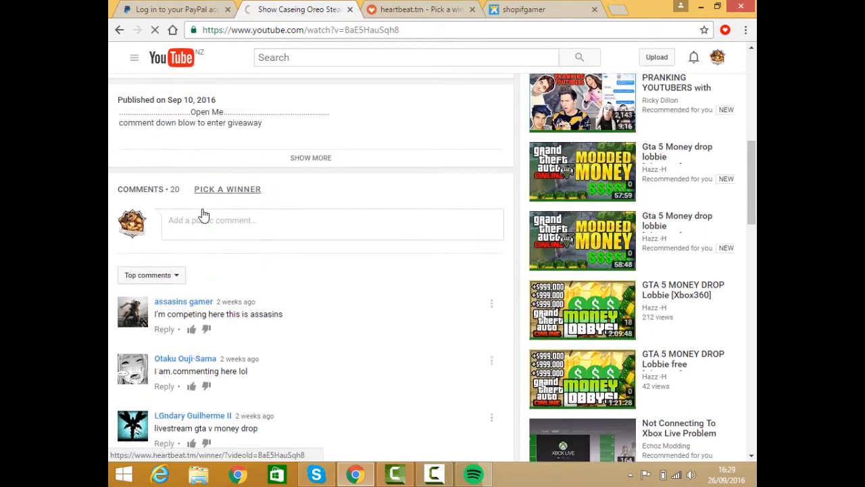
scroll(down, 3)
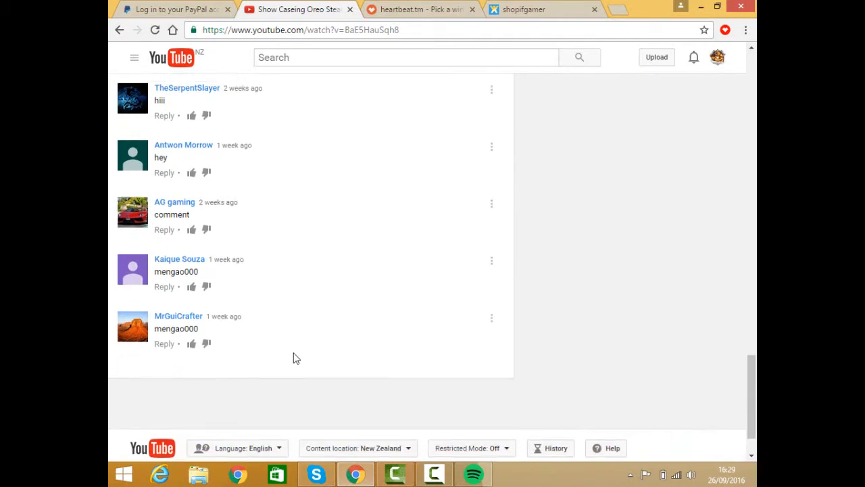
scroll(up, 3)
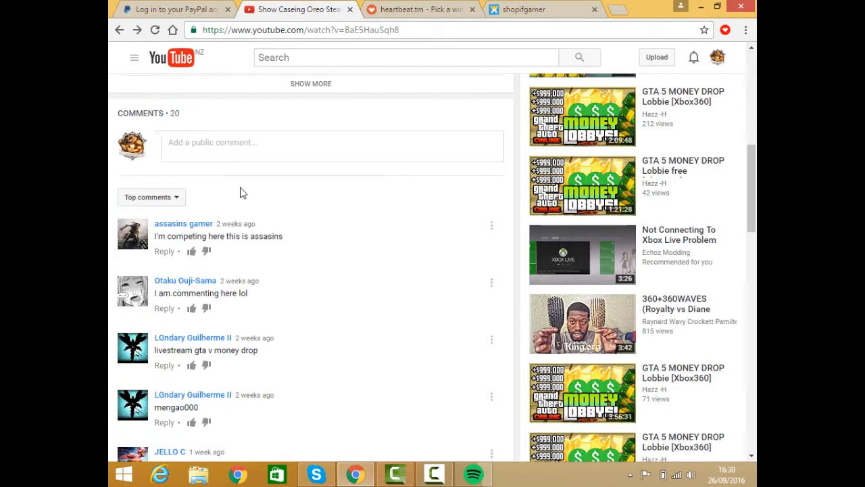
scroll(down, 3)
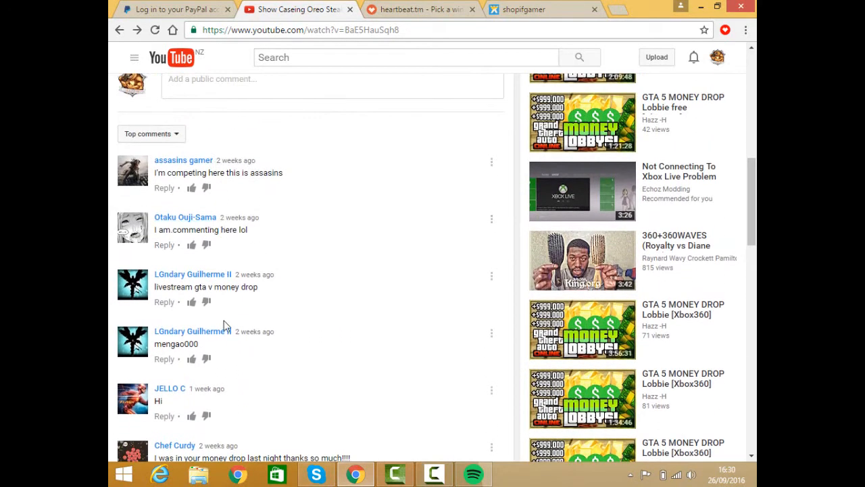
scroll(down, 3)
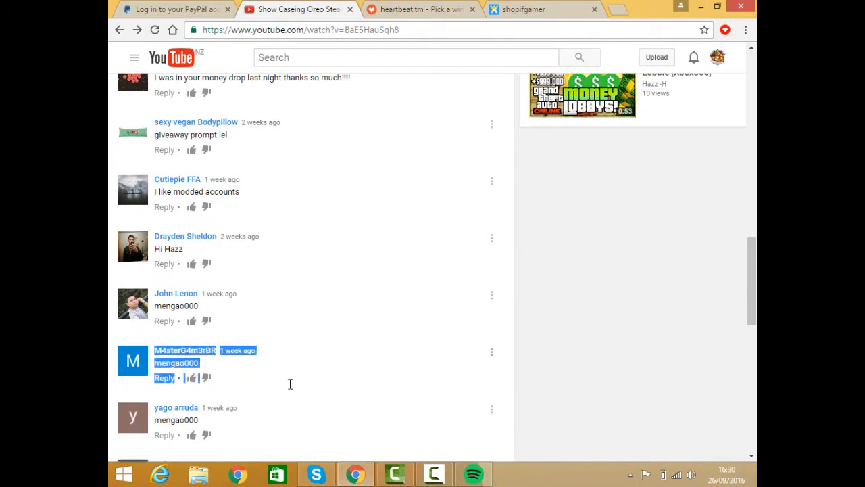
mouse_move(213, 357)
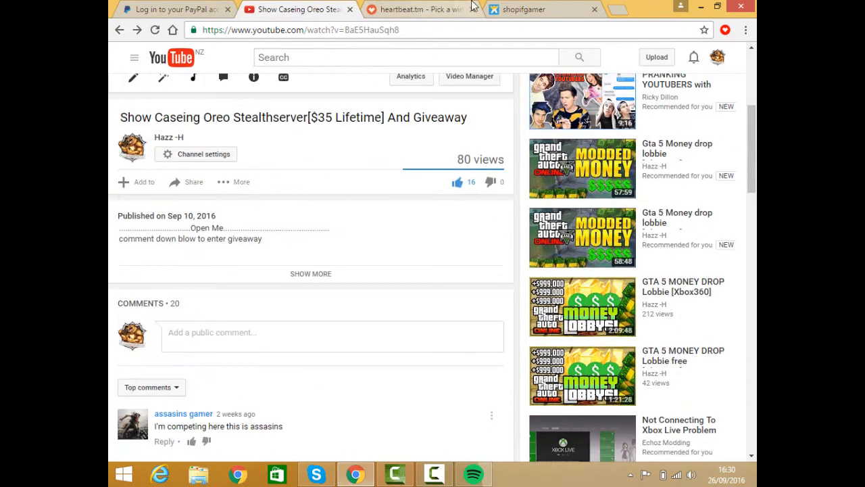
Switch to the shopifgamer tab, scroll the home page, and open Online Store.
click(537, 9)
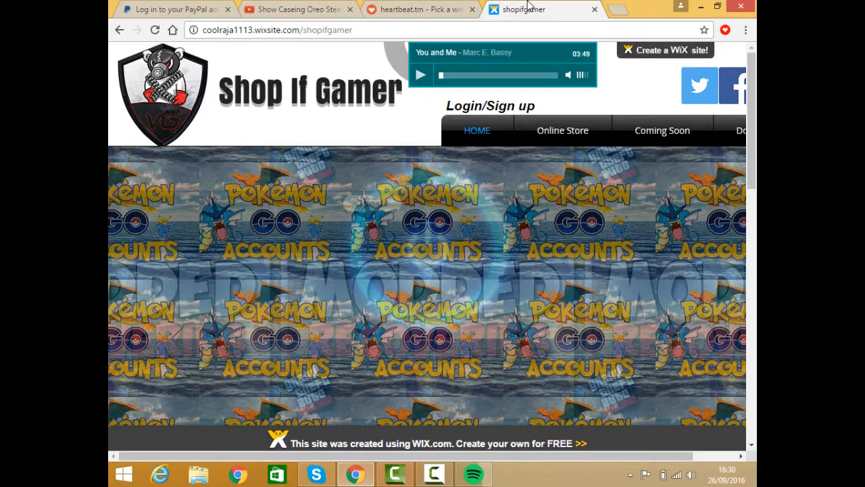
scroll(down, 3)
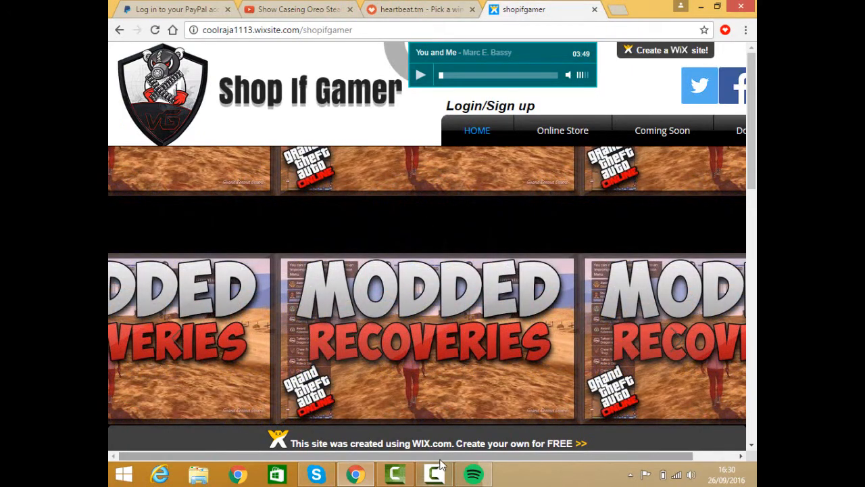
scroll(down, 3)
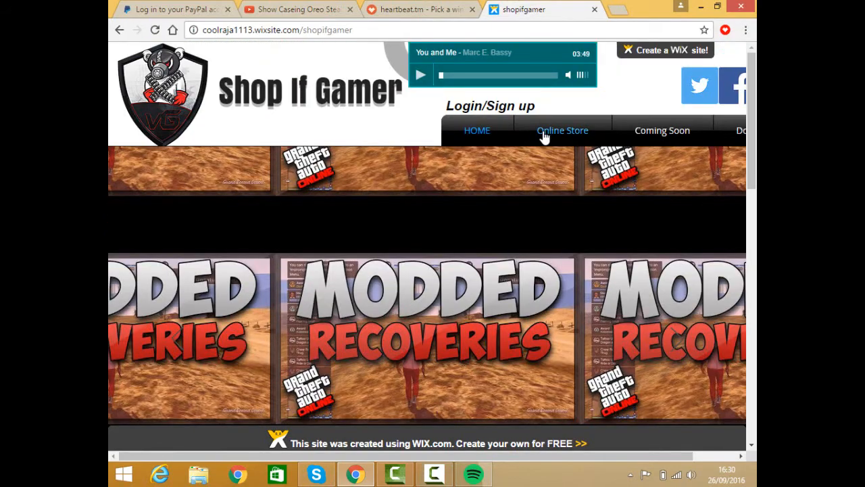
click(562, 129)
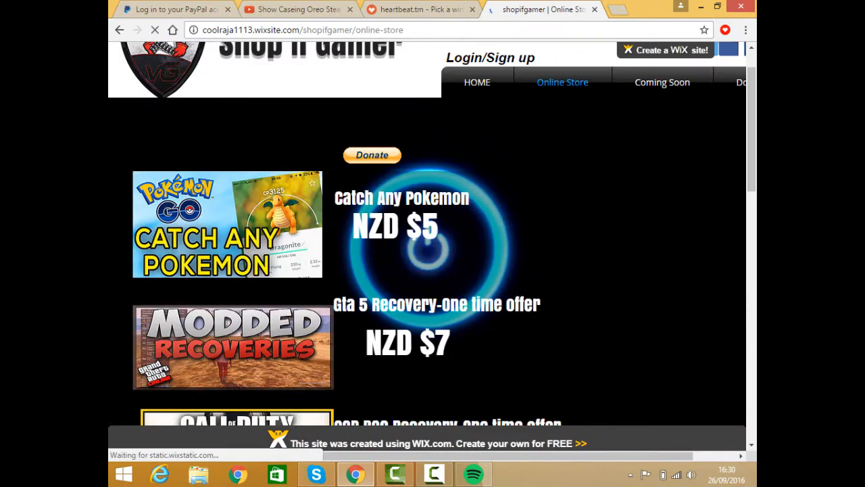
scroll(down, 3)
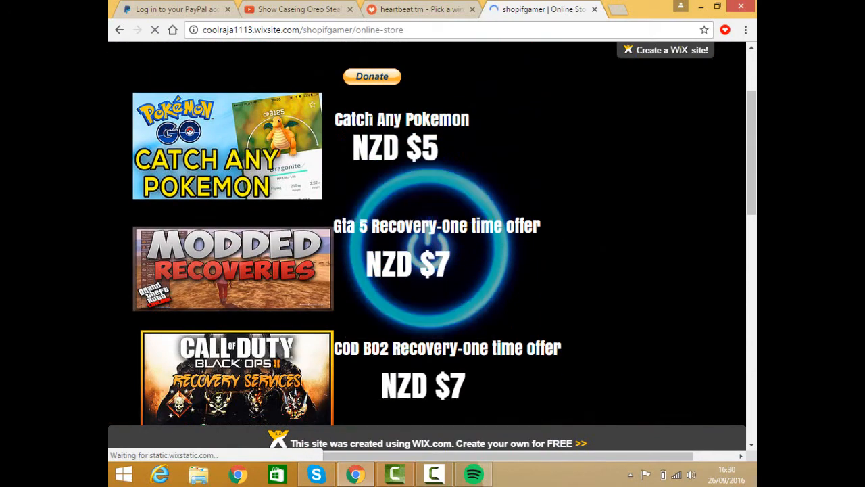
scroll(down, 3)
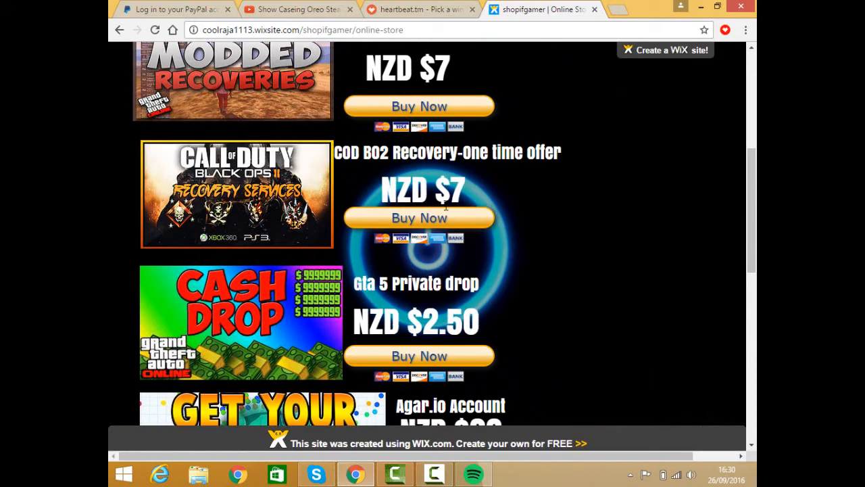
scroll(up, 3)
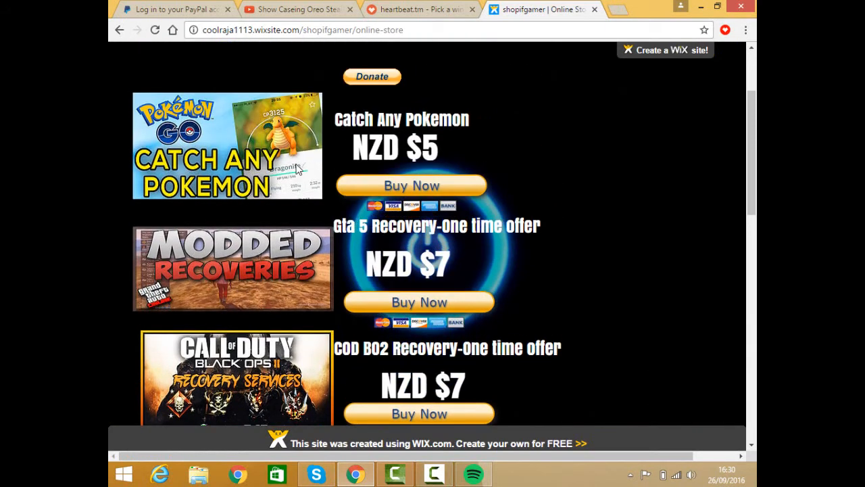
scroll(down, 3)
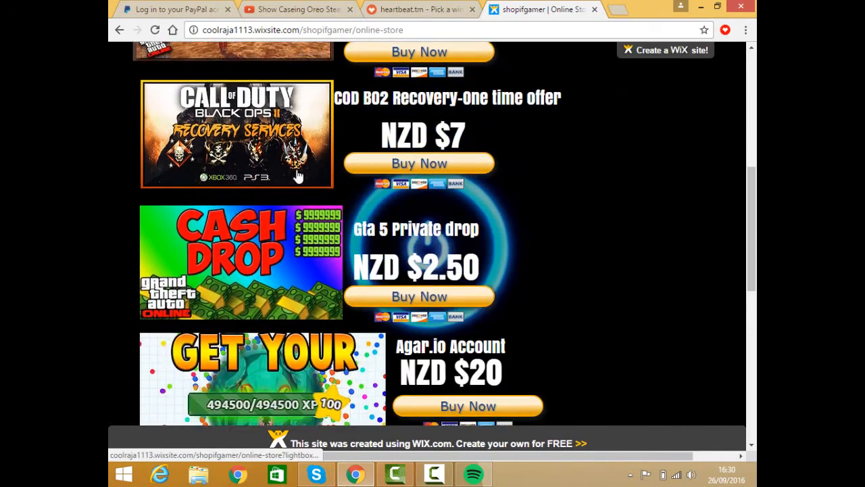
scroll(down, 3)
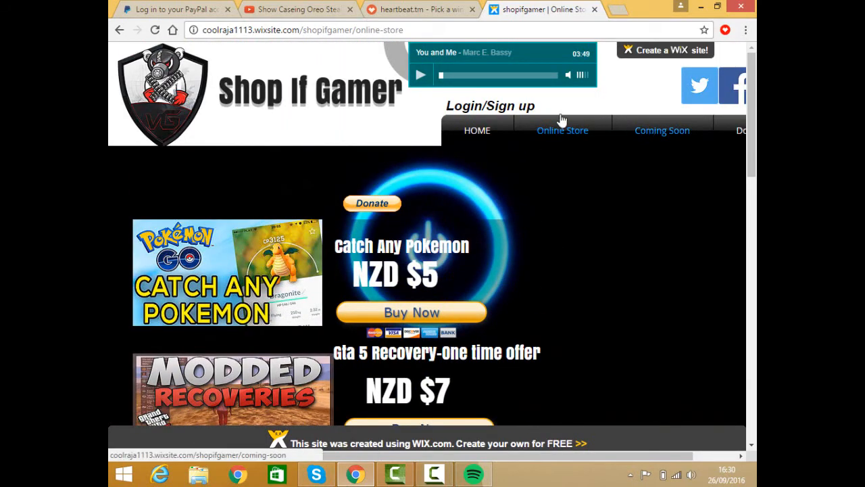
Visit the Coming Soon page, then the Donate page with its Donate Now form.
click(661, 130)
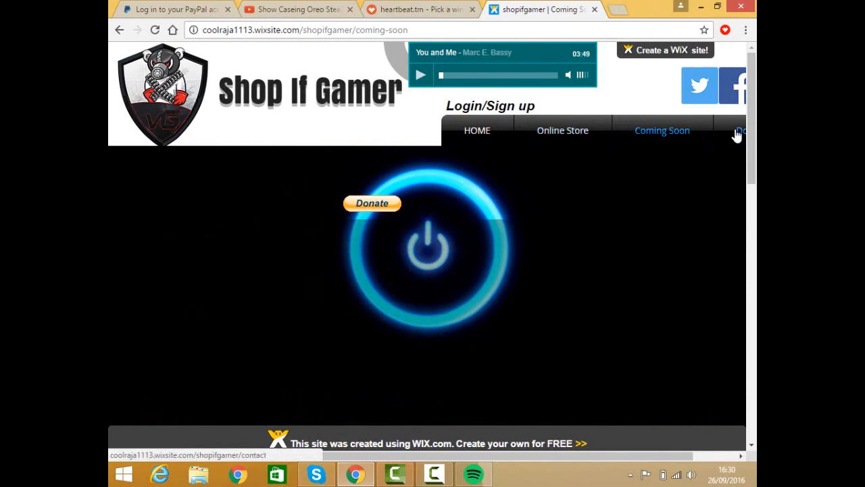
click(742, 130)
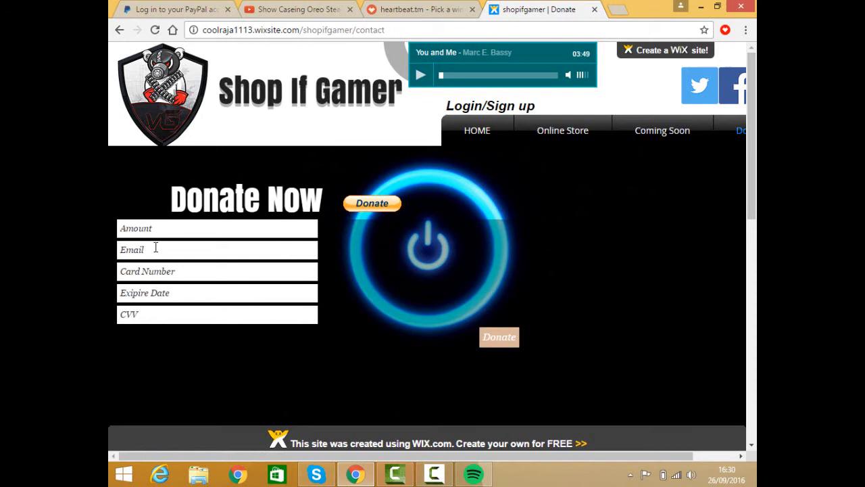
mouse_move(420, 127)
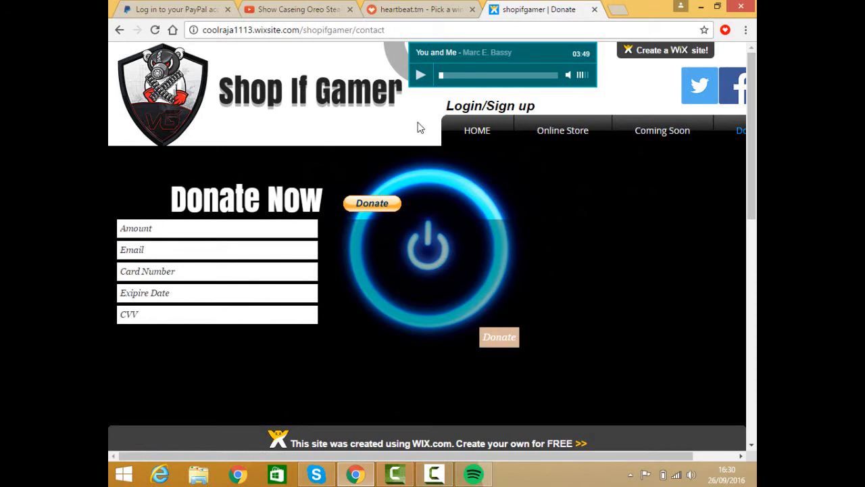
mouse_move(301, 5)
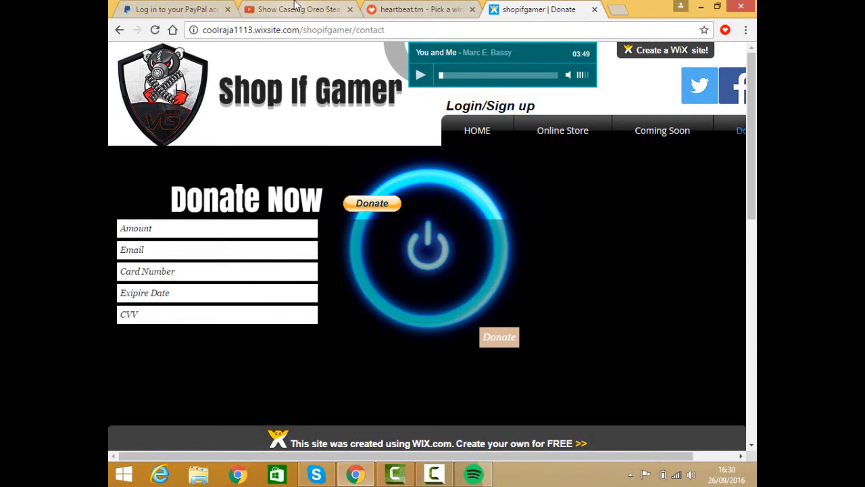
mouse_move(301, 9)
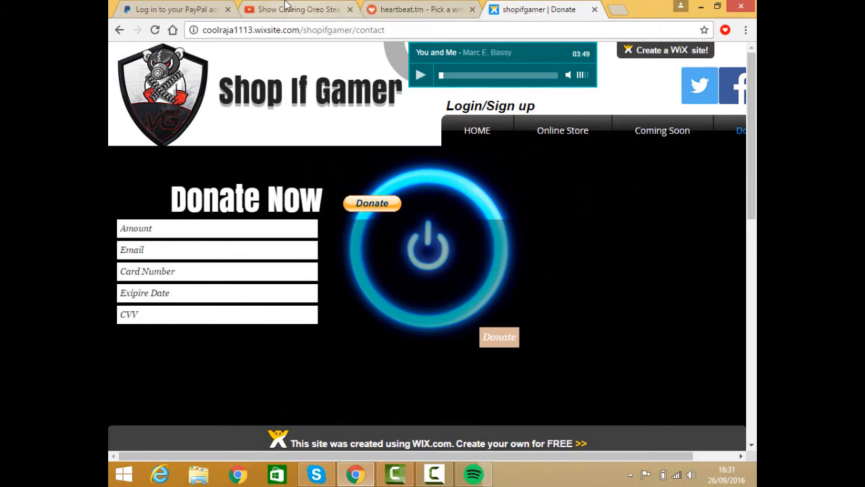
mouse_move(283, 6)
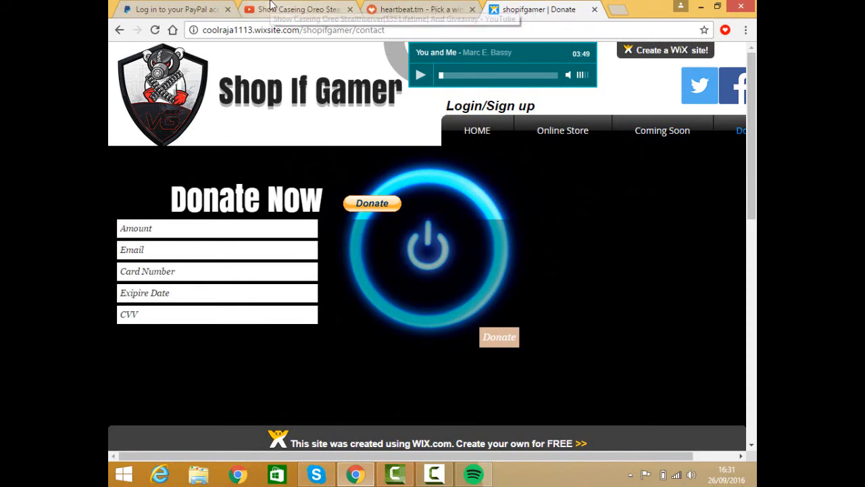
mouse_move(304, 9)
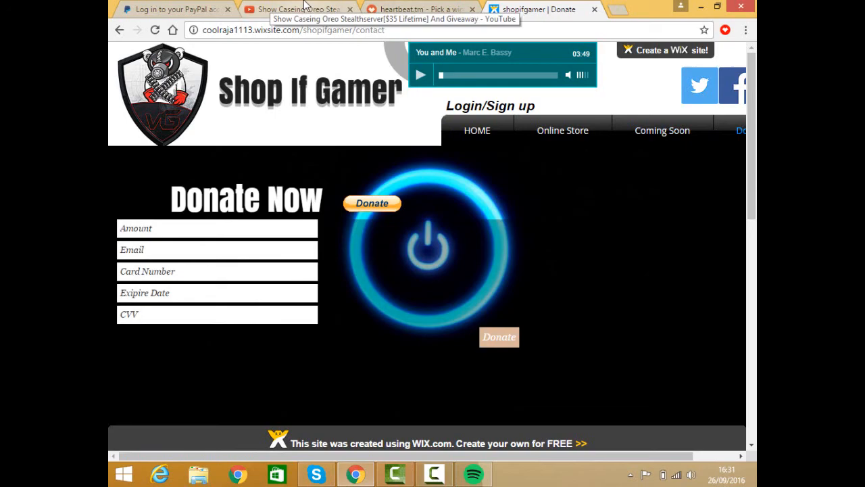